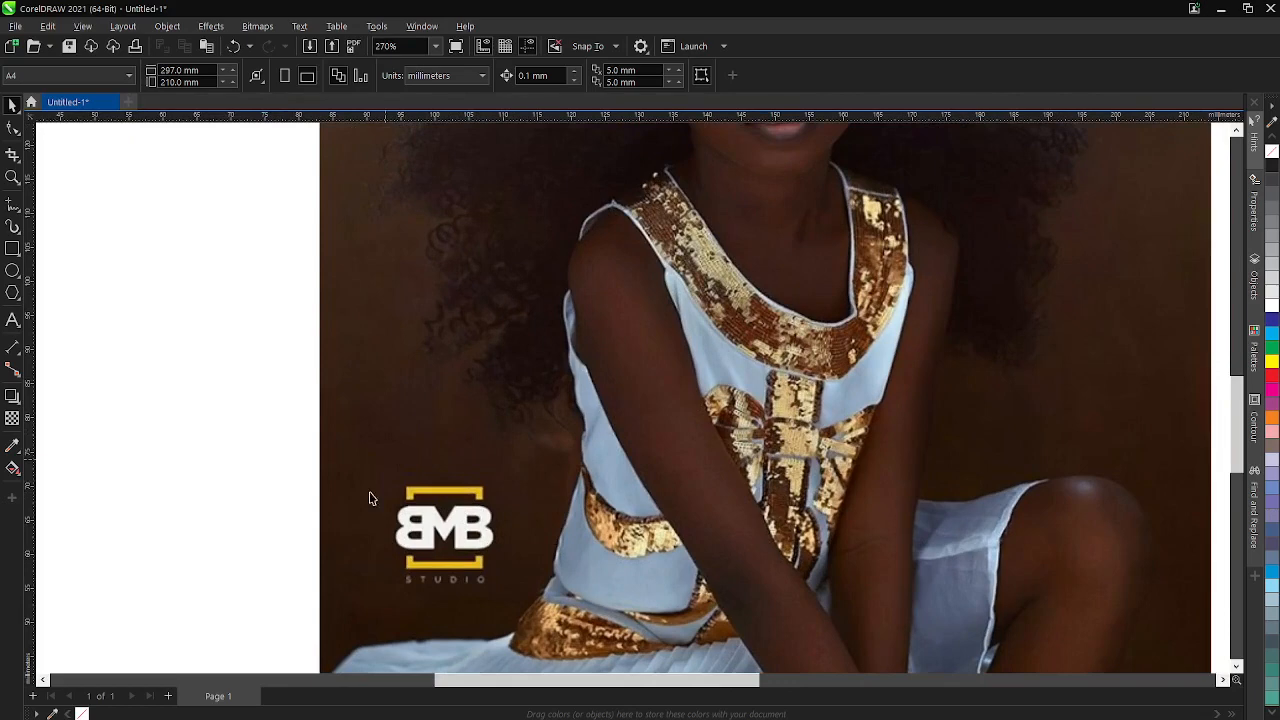
{"action": "mouse_move", "coordinate": [436, 480]}
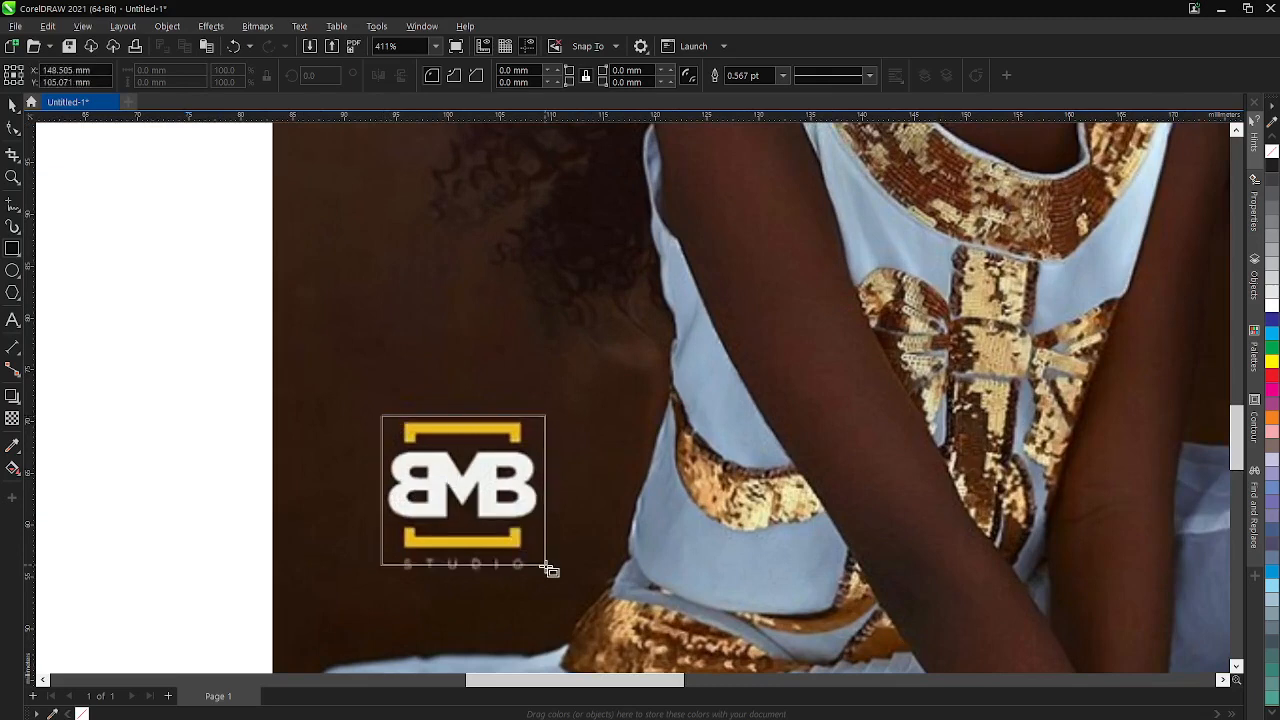
Draw a rectangle roughly the size of the BMB Studio logo over the photo.
{"action": "left_click", "coordinate": [462, 496]}
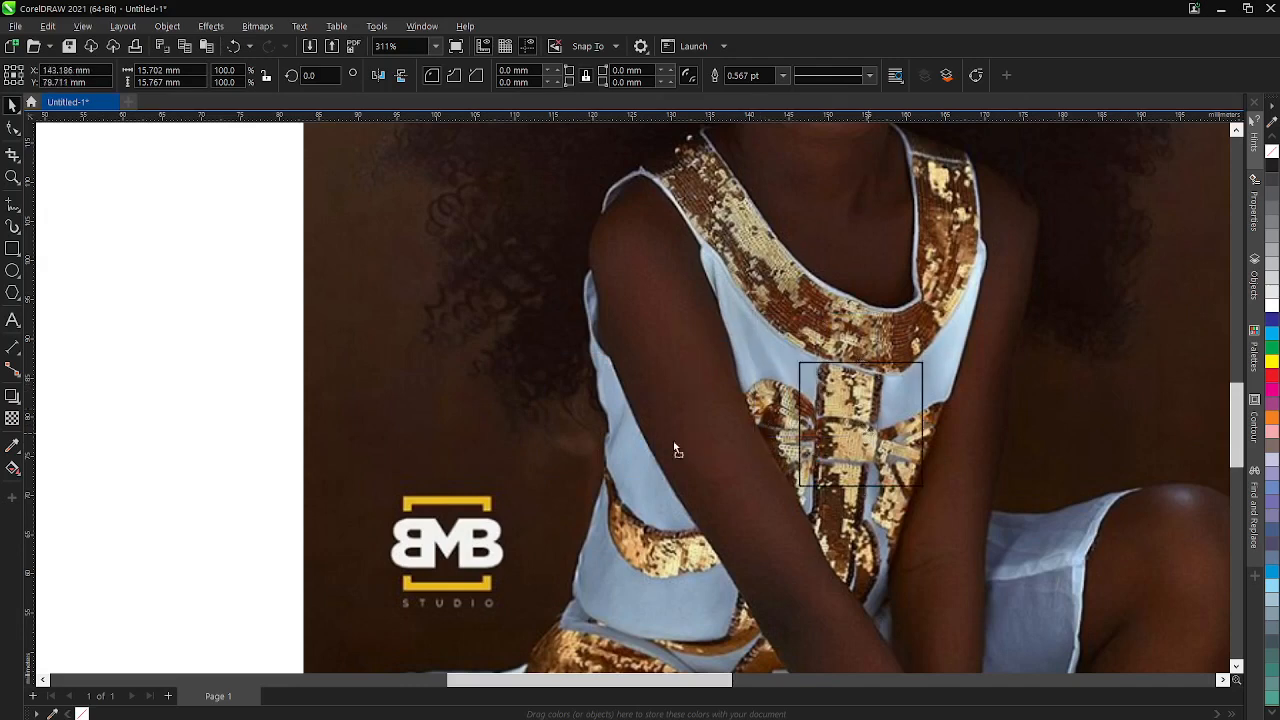
Move the rectangle onto the plain dark background just above the logo.
{"action": "left_click_drag", "start_coordinate": [860, 424], "coordinate": [376, 424]}
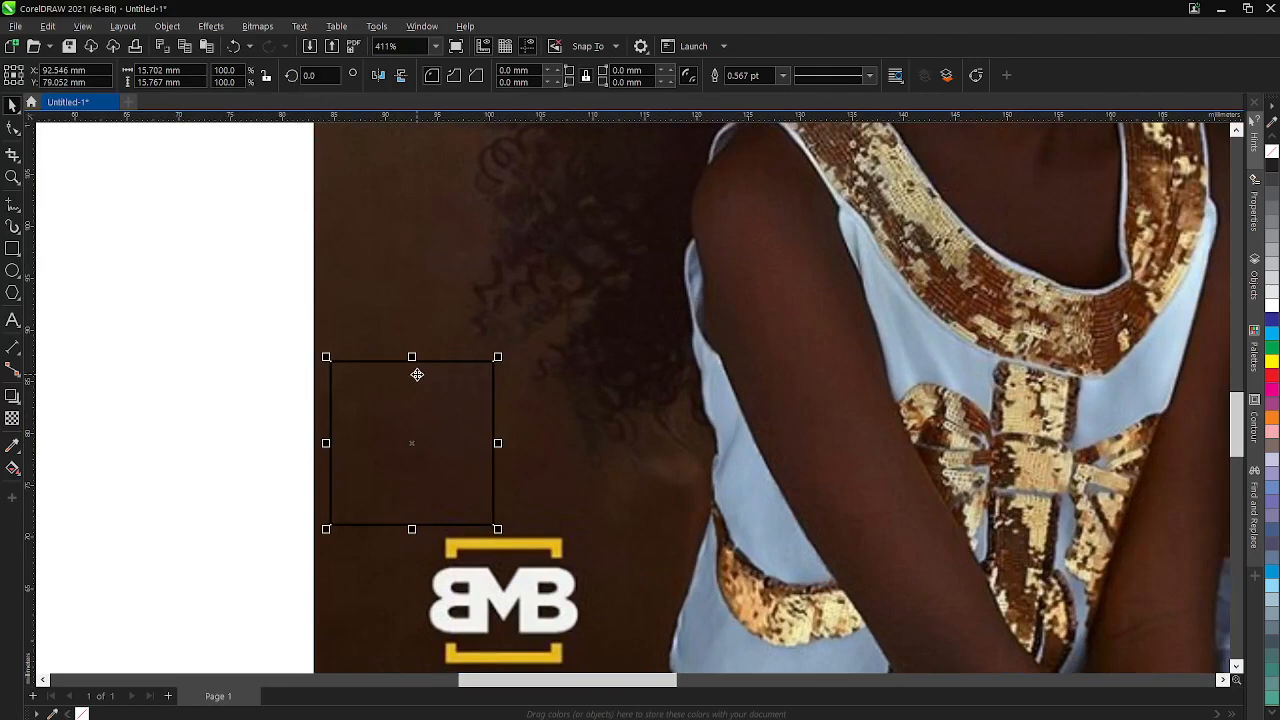
{"action": "mouse_move", "coordinate": [404, 456]}
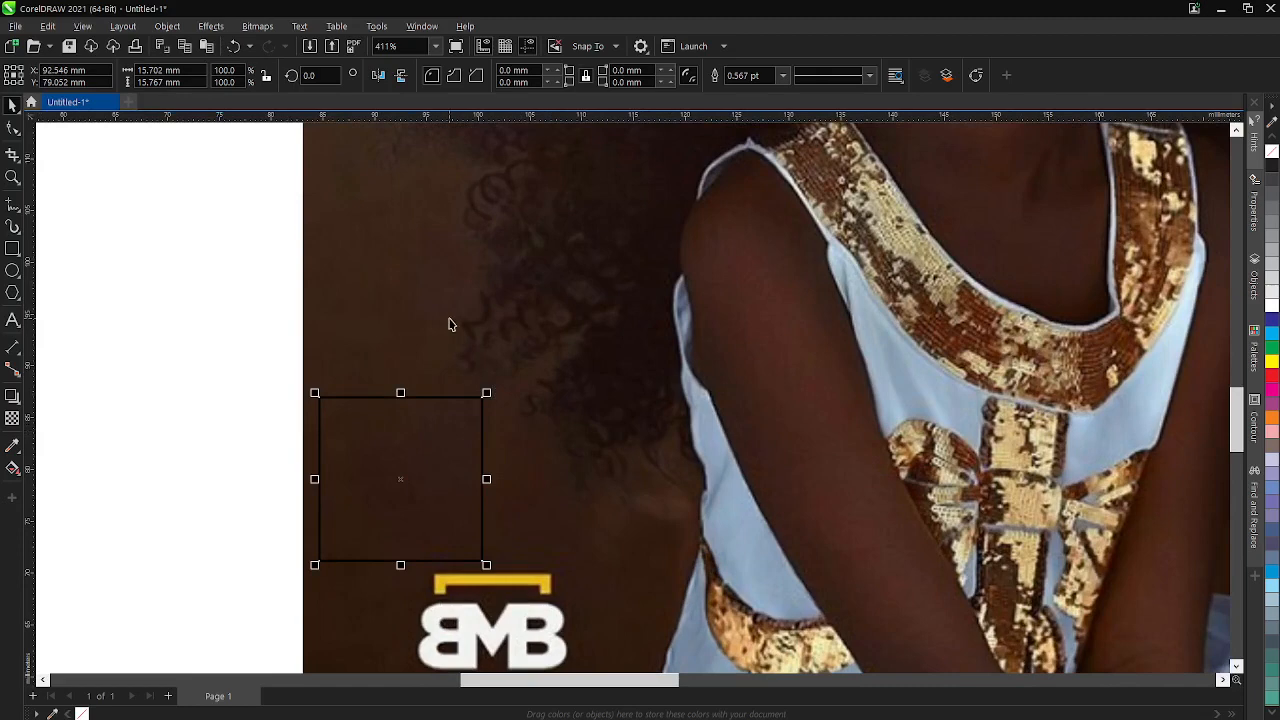
{"action": "mouse_move", "coordinate": [436, 324]}
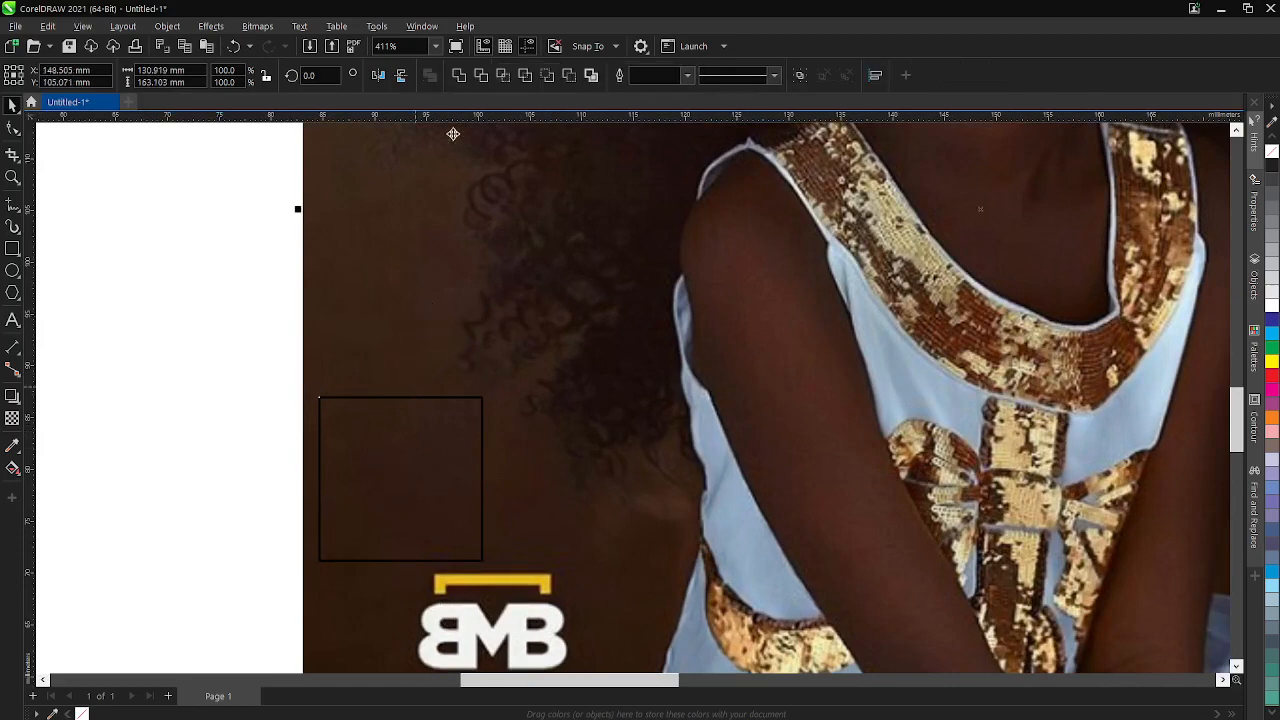
{"action": "mouse_move", "coordinate": [504, 76]}
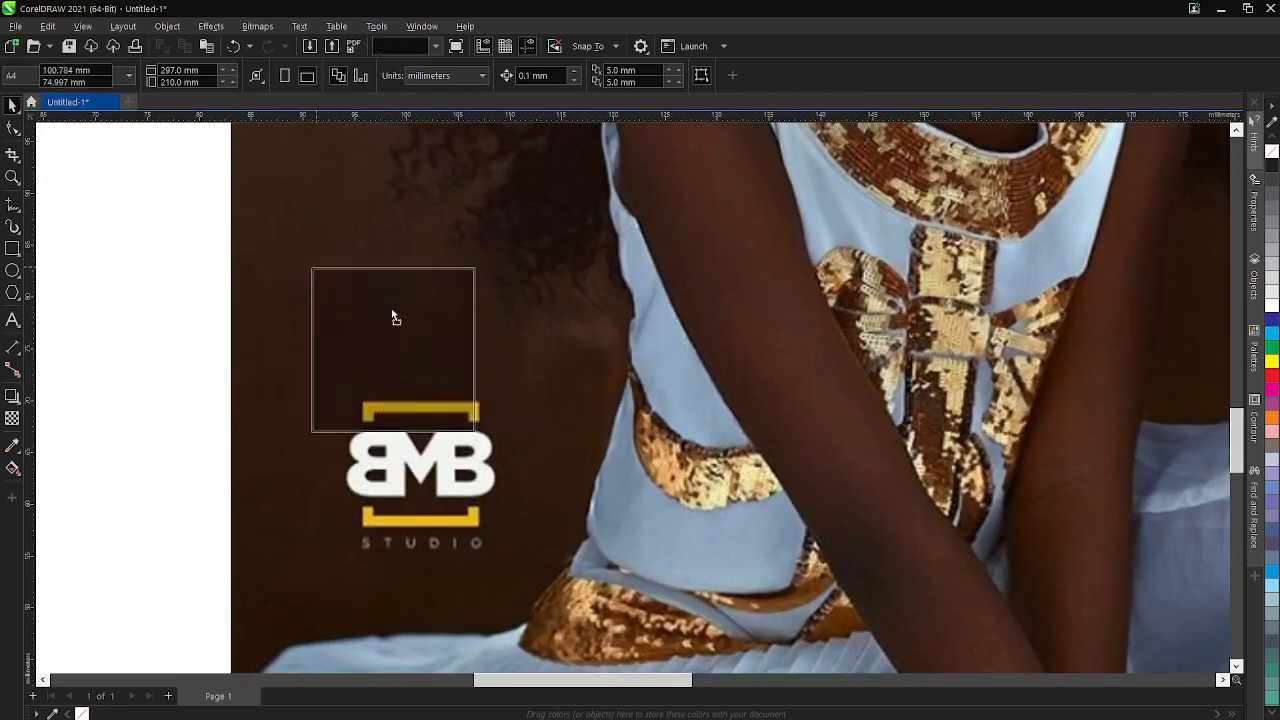
Place the background patch over the BMB Studio logo and convert it to a bitmap.
{"action": "left_click_drag", "start_coordinate": [392, 316], "coordinate": [310, 284]}
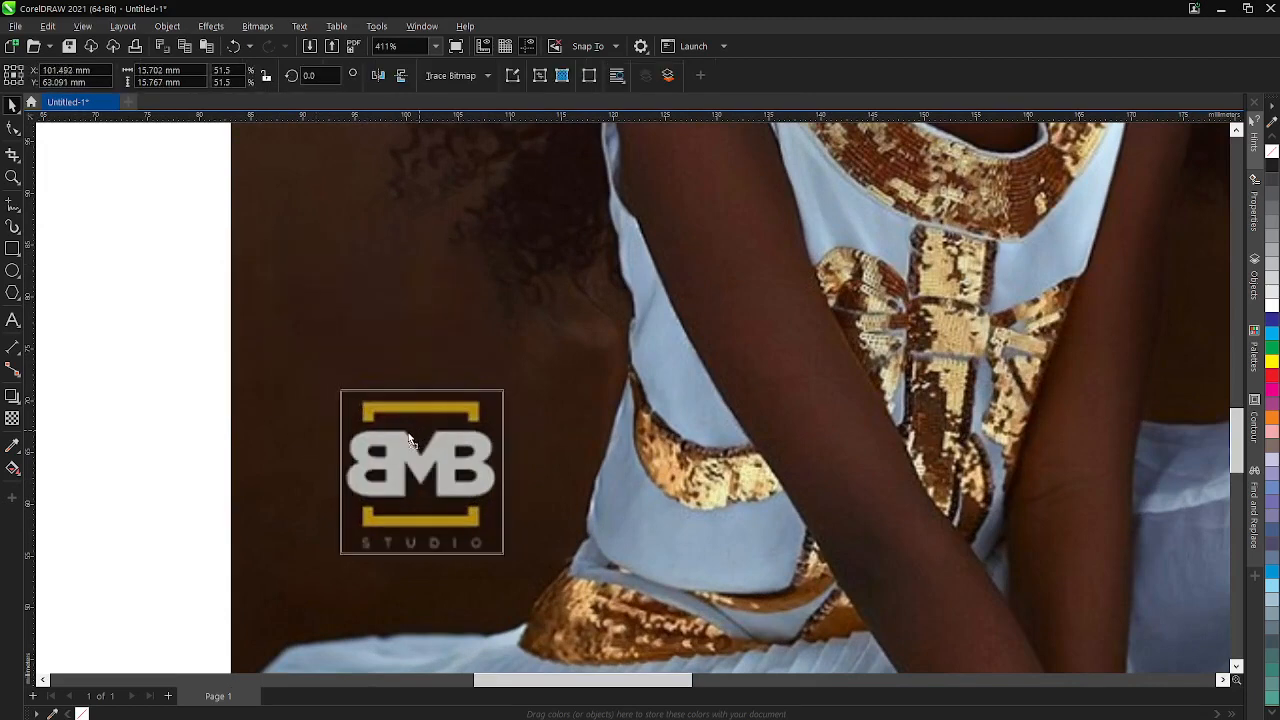
{"action": "left_click", "coordinate": [420, 472]}
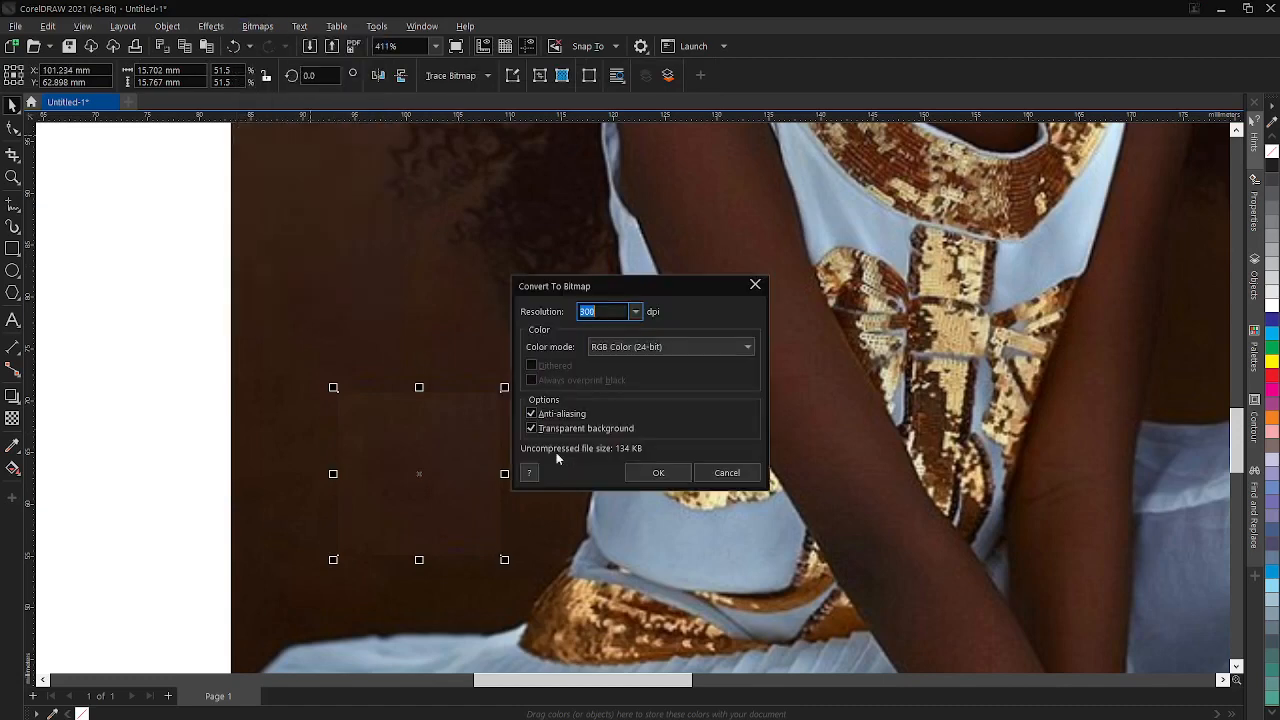
{"action": "left_click", "coordinate": [210, 26]}
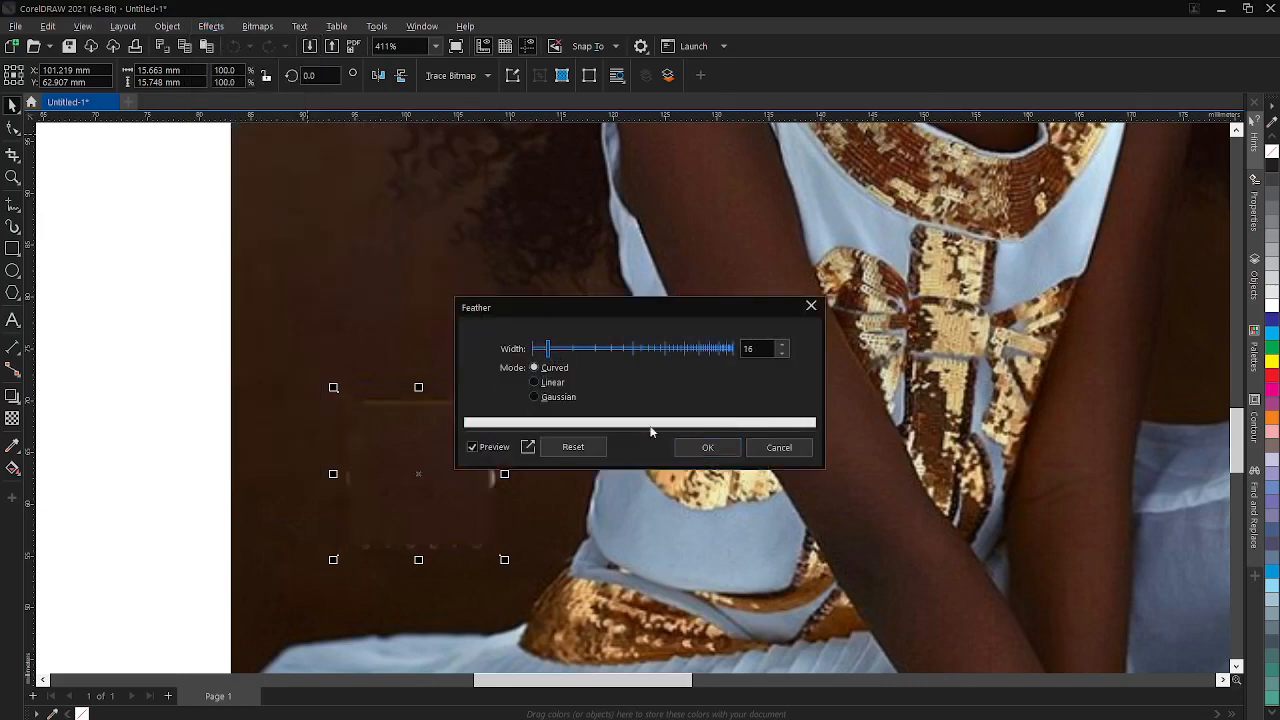
Feather the patch edges and convert the feathered patch to a bitmap again.
{"action": "left_click", "coordinate": [708, 448]}
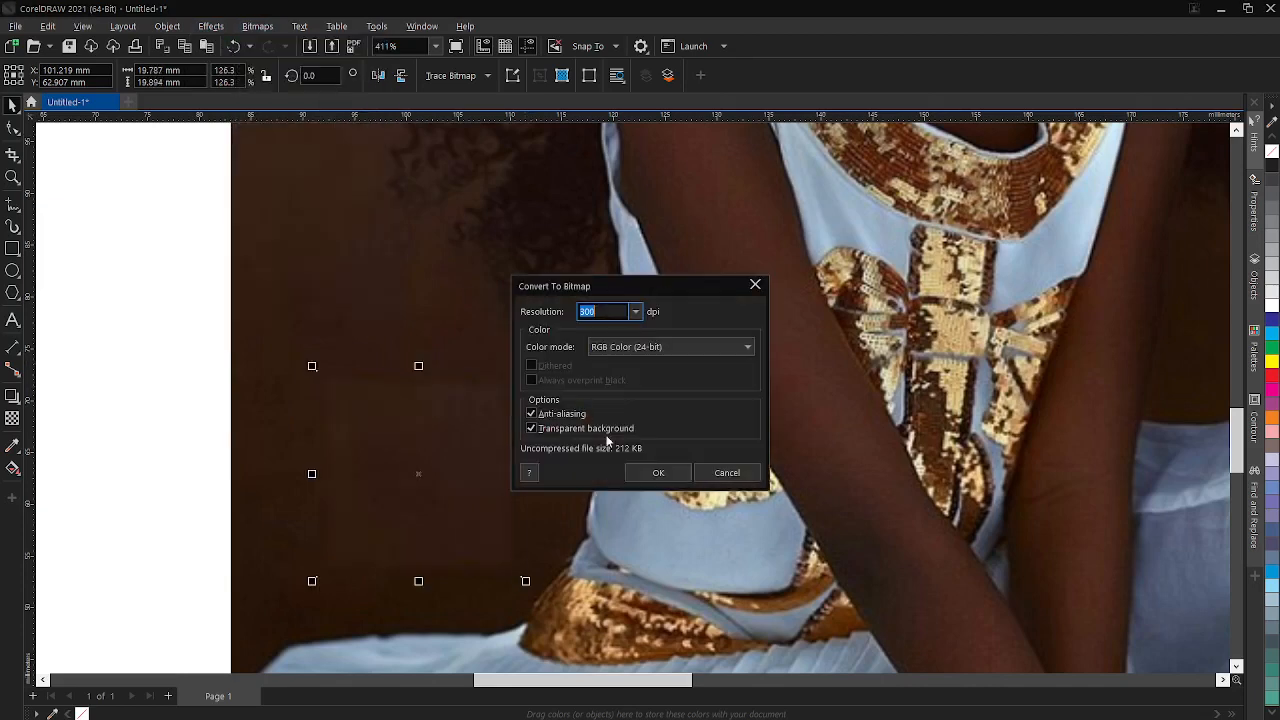
{"action": "left_click", "coordinate": [210, 26]}
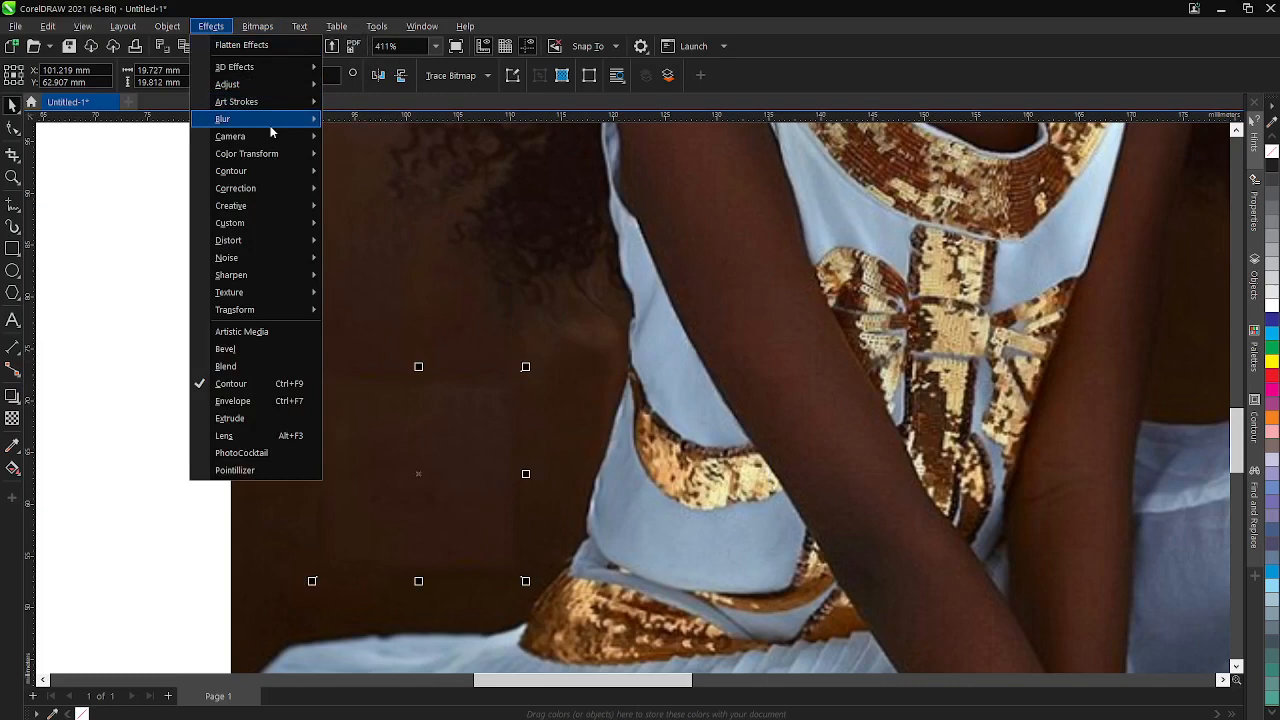
Apply a Gaussian blur with increased radius so the logo disappears.
{"action": "left_click", "coordinate": [222, 120]}
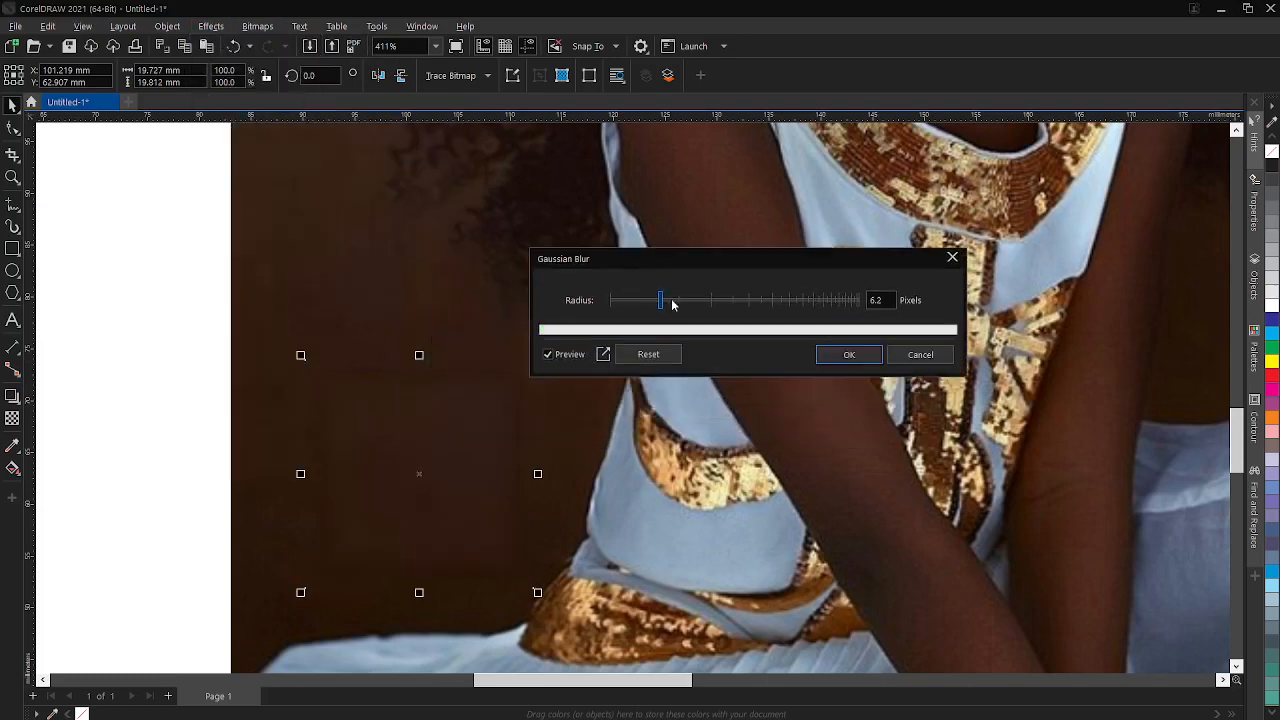
{"action": "left_click_drag", "start_coordinate": [660, 300], "coordinate": [684, 300]}
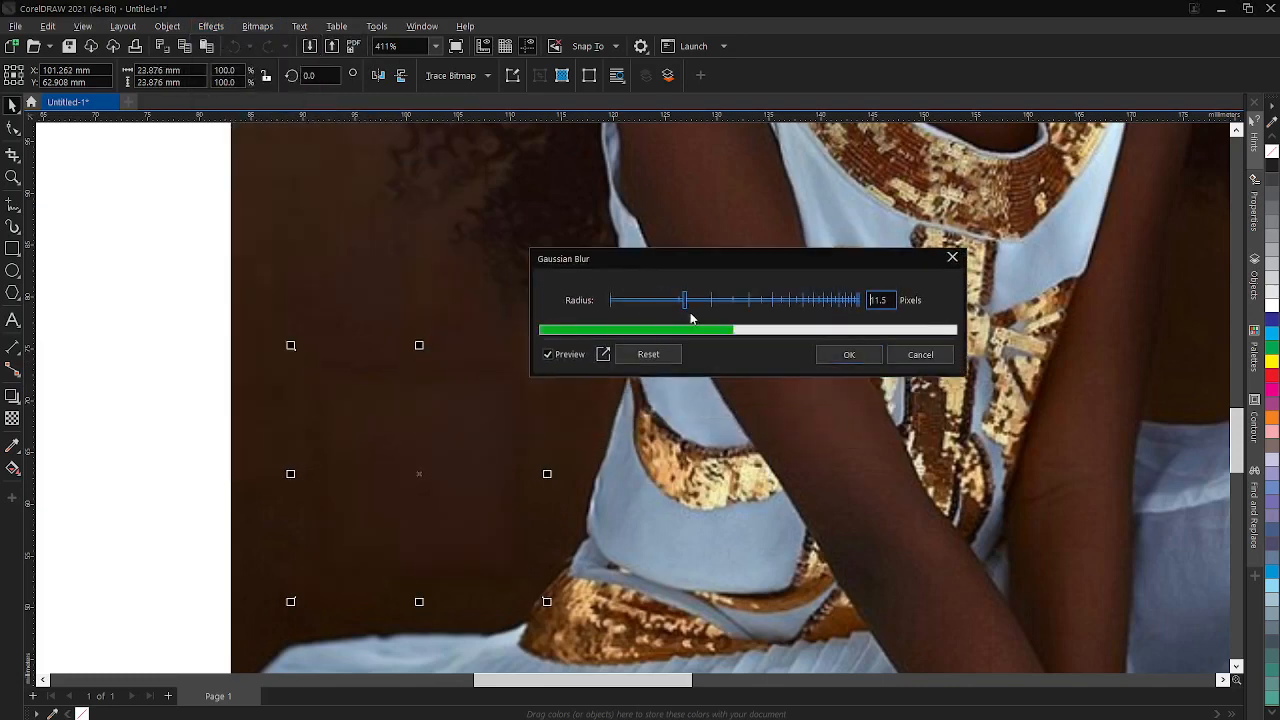
{"action": "left_click", "coordinate": [848, 354]}
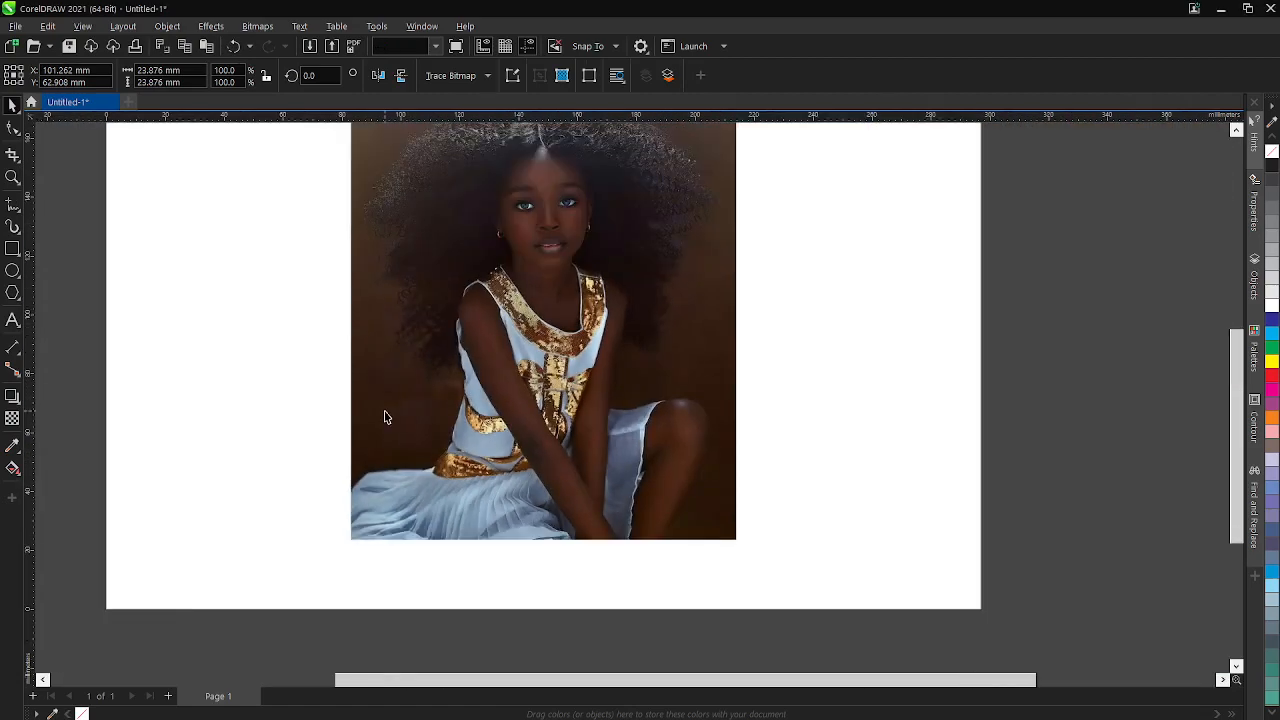